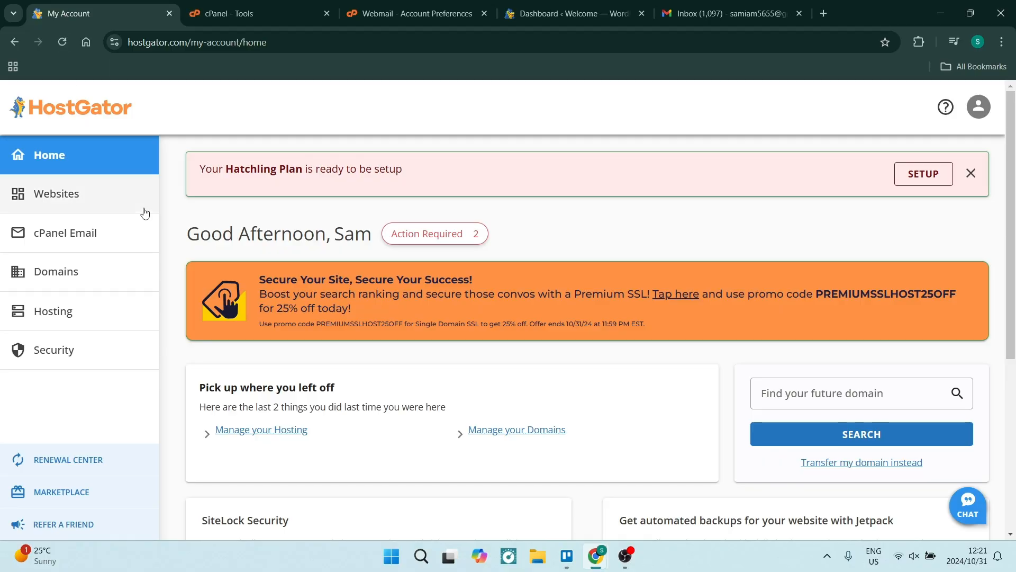
mouse_move(384, 157)
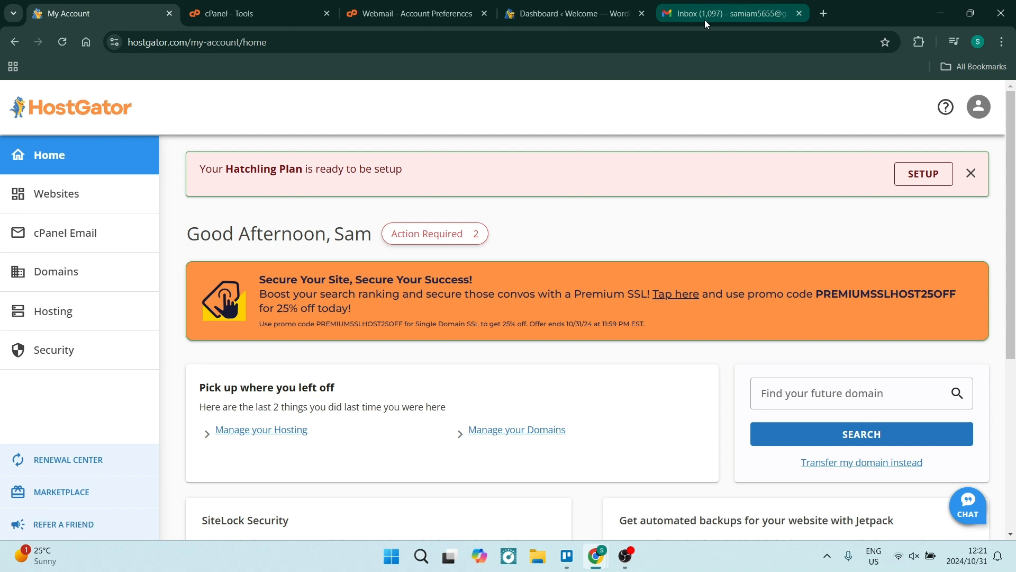
Open Gmail's Accounts and Import settings and scroll to the Send mail as addresses.
left_click(731, 12)
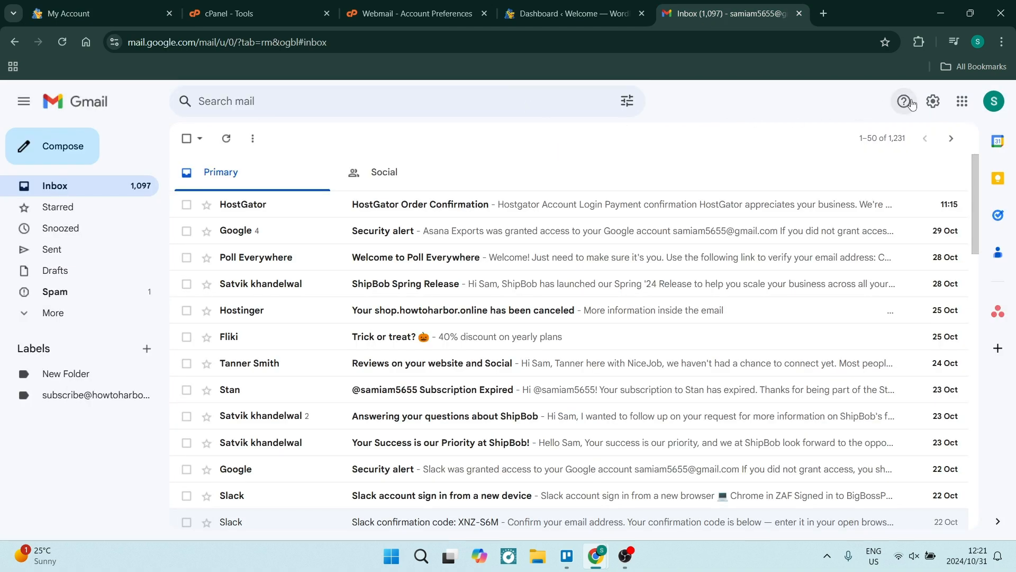
left_click(932, 101)
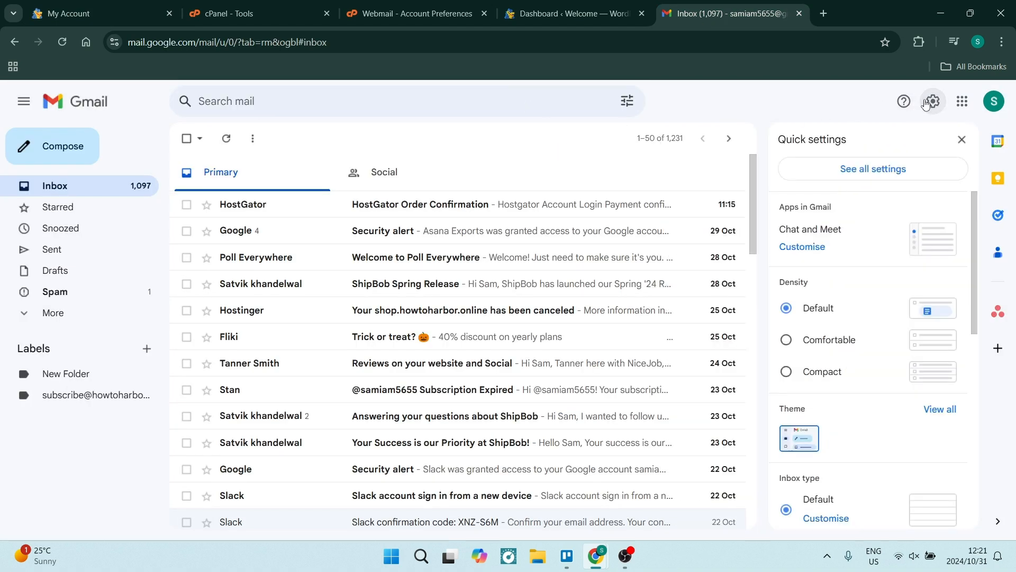
left_click(871, 168)
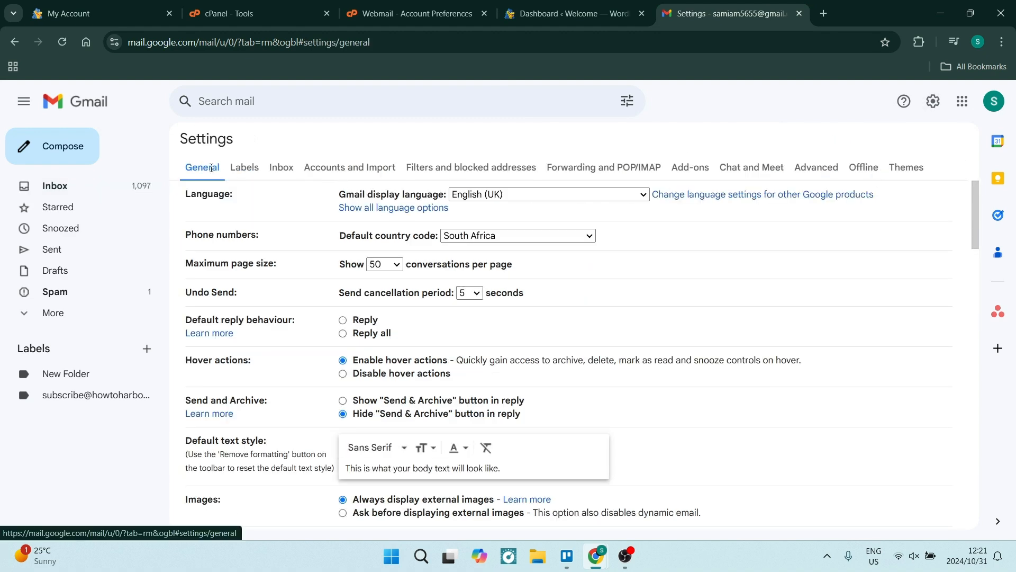
left_click(348, 168)
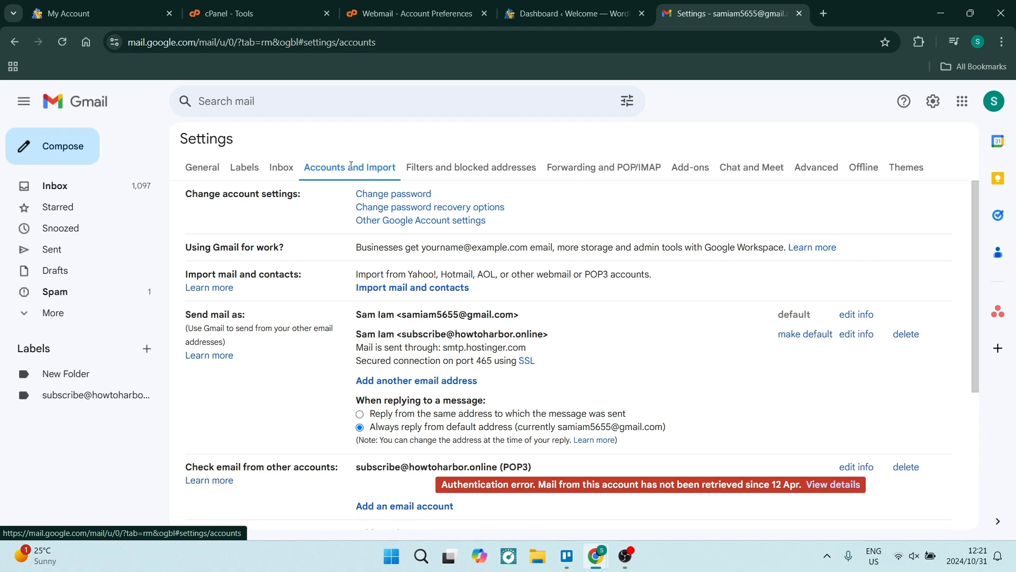
scroll("down", 3)
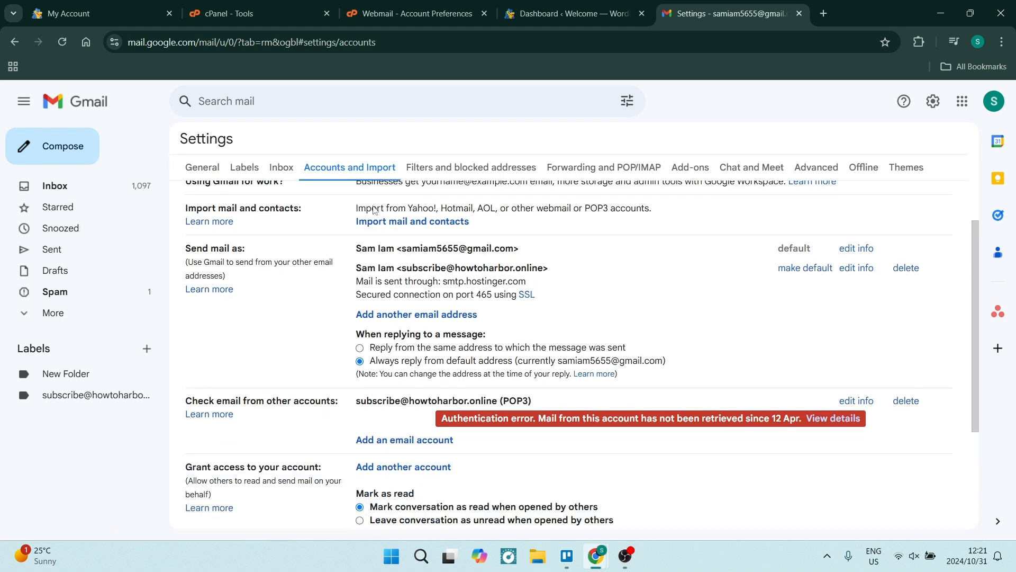
left_click(416, 315)
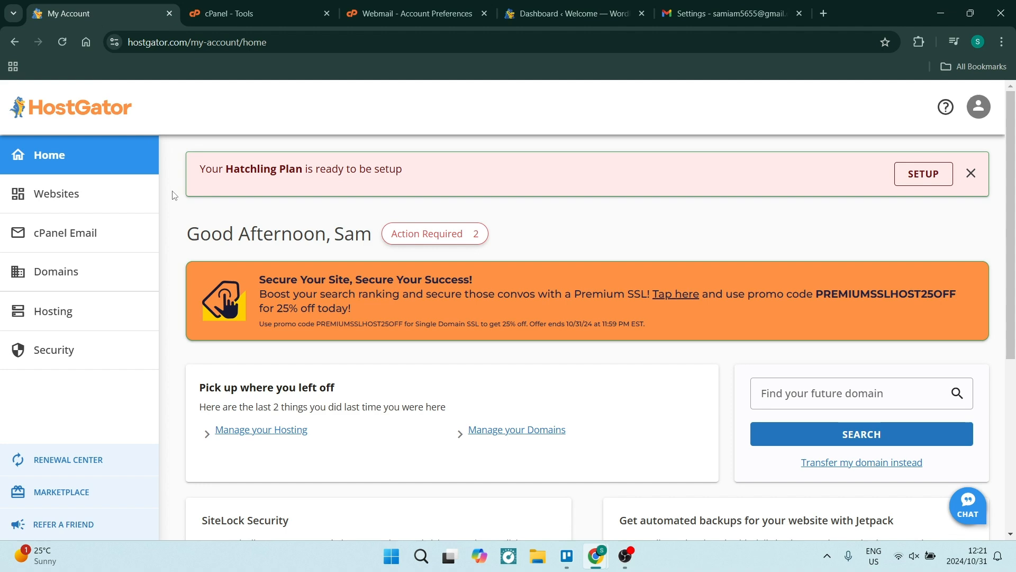
mouse_move(326, 367)
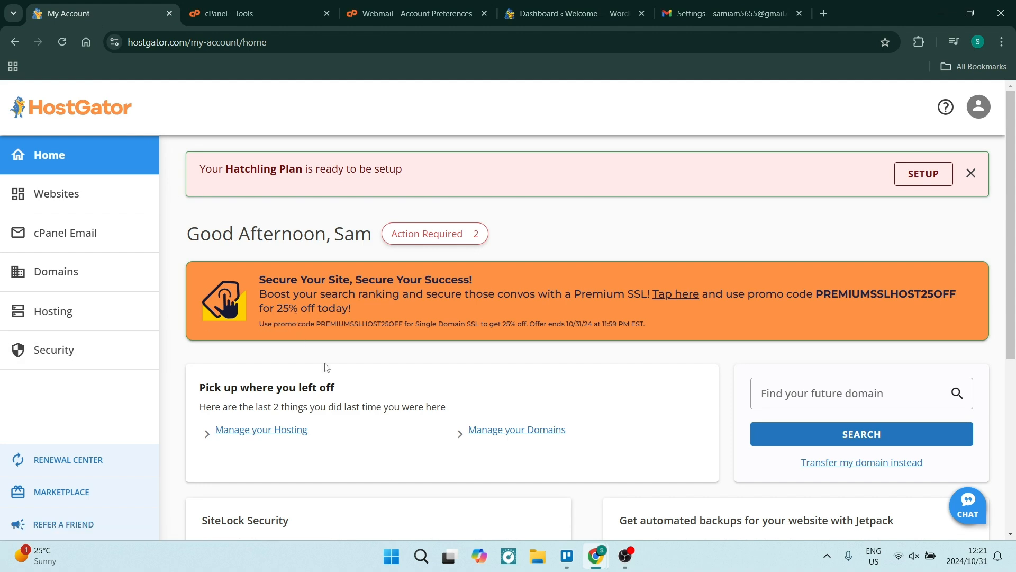
mouse_move(126, 275)
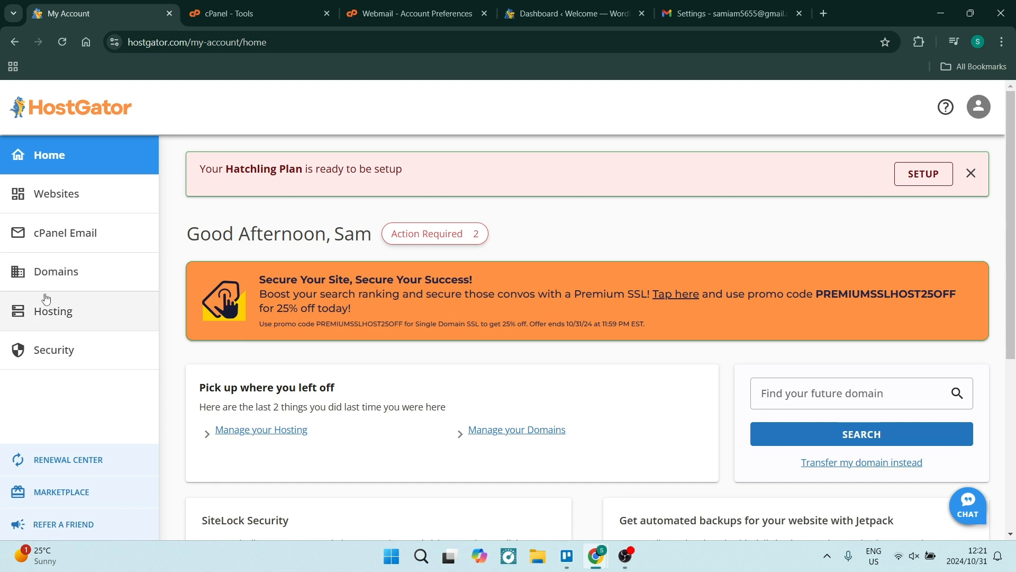
Open the HostGator account's Hosting details page from the sidebar.
left_click(53, 311)
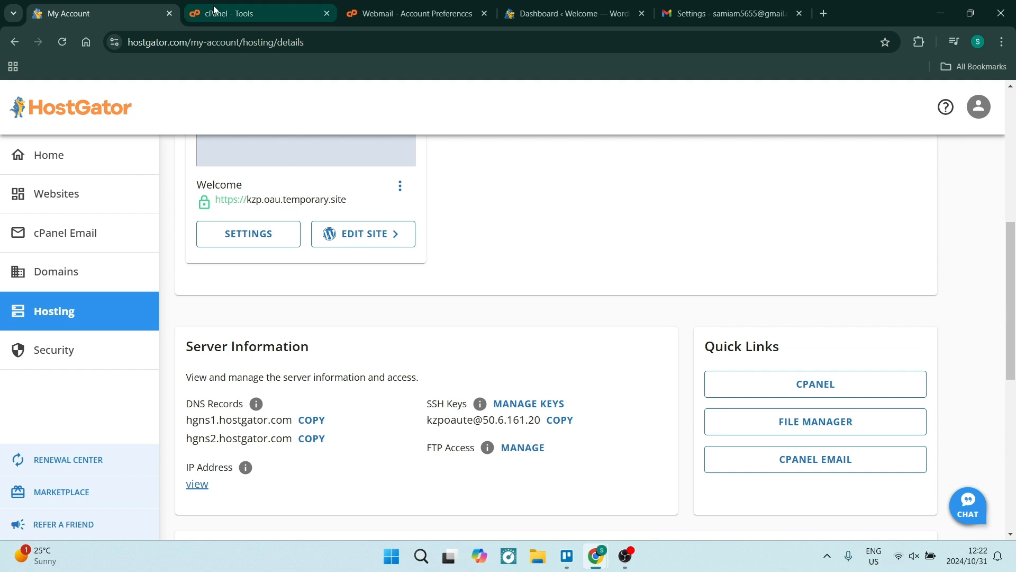
left_click(233, 13)
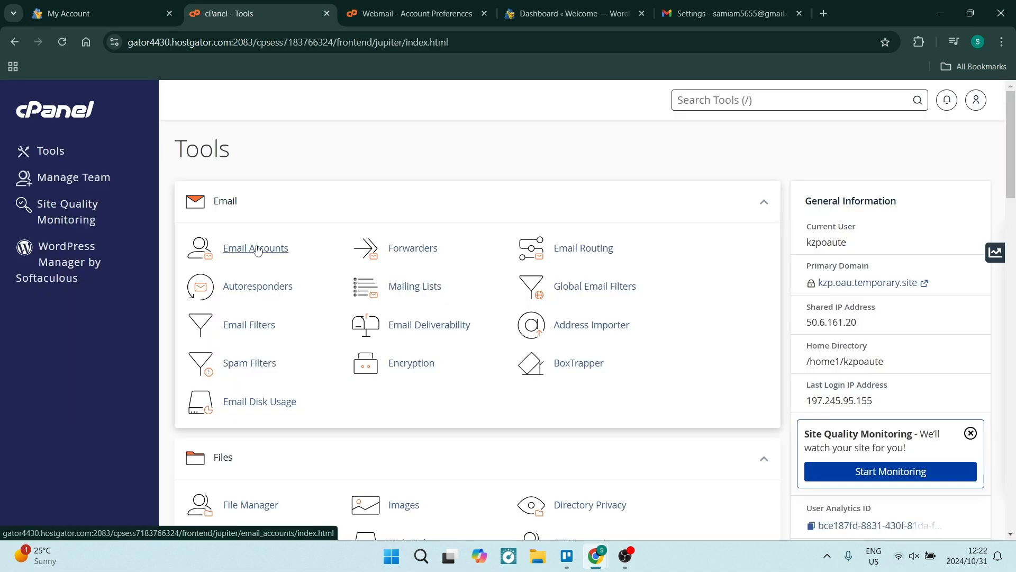
left_click(255, 248)
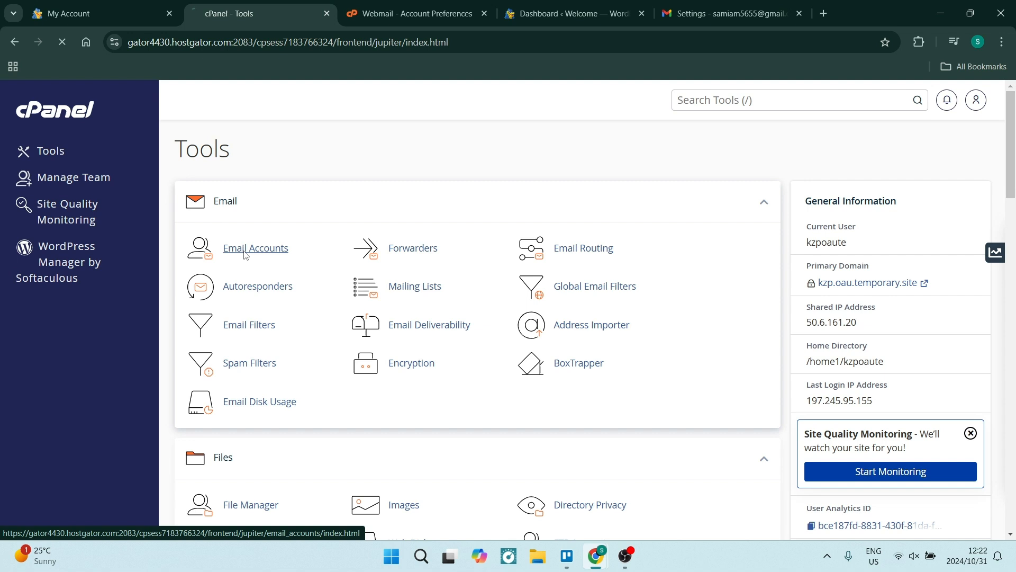
left_click(255, 247)
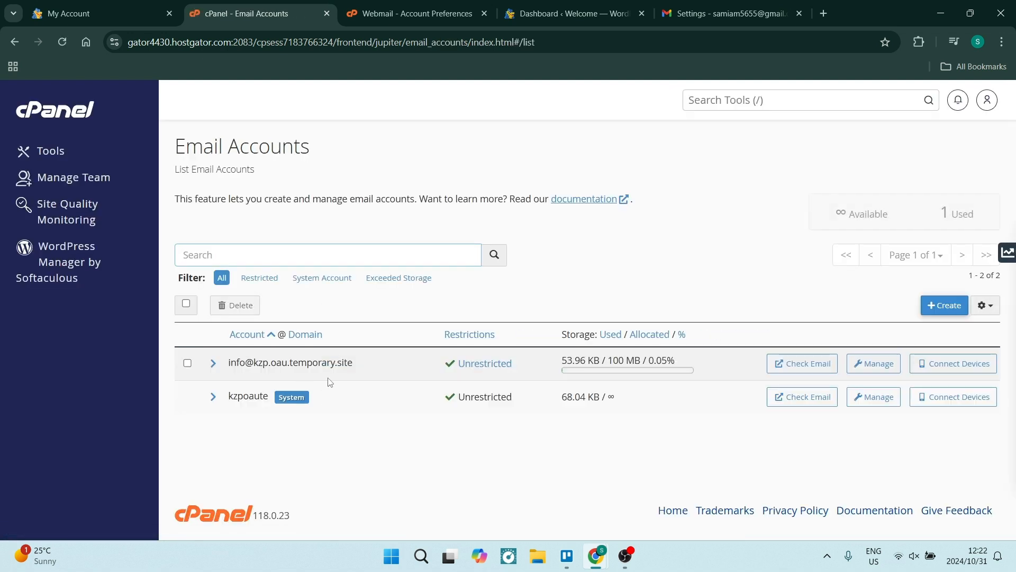
mouse_move(360, 366)
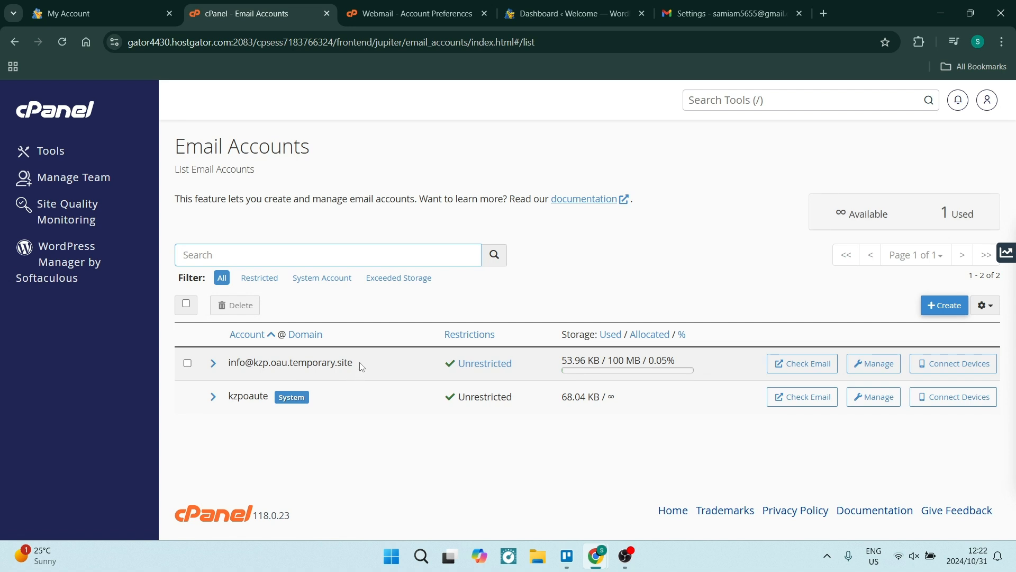
double_click(289, 362)
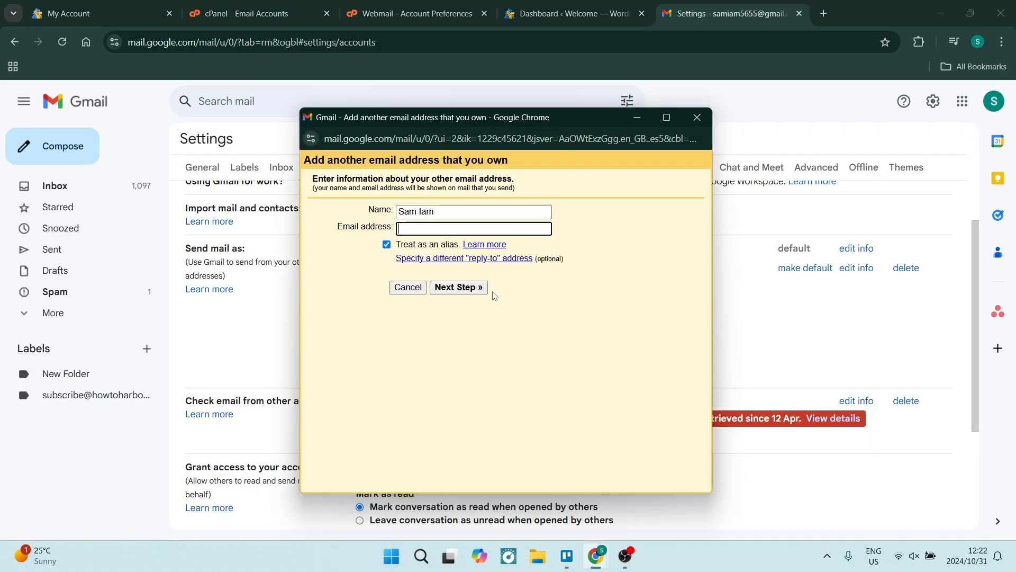
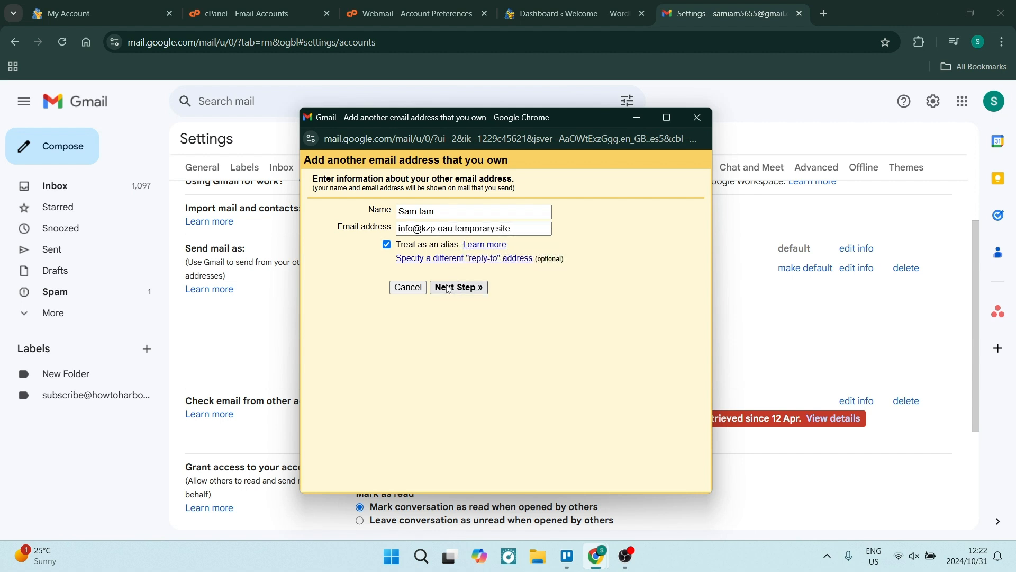
left_click(458, 287)
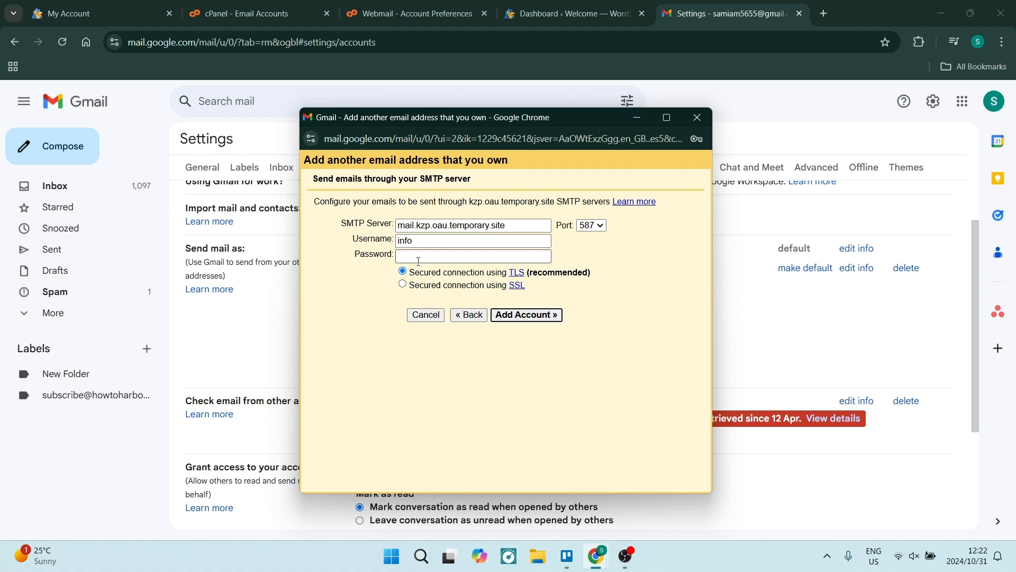
left_click(473, 255)
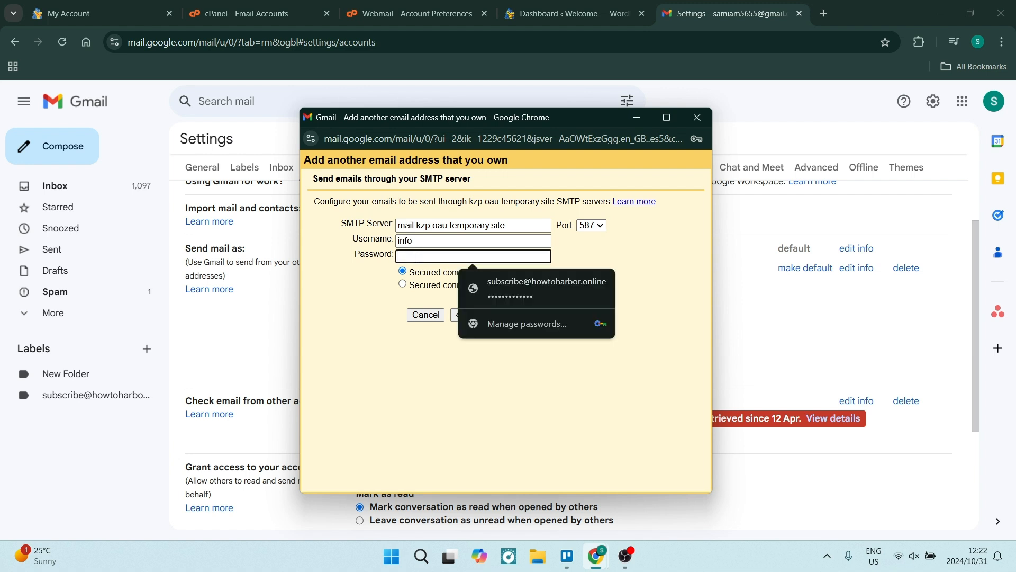
type("••••••")
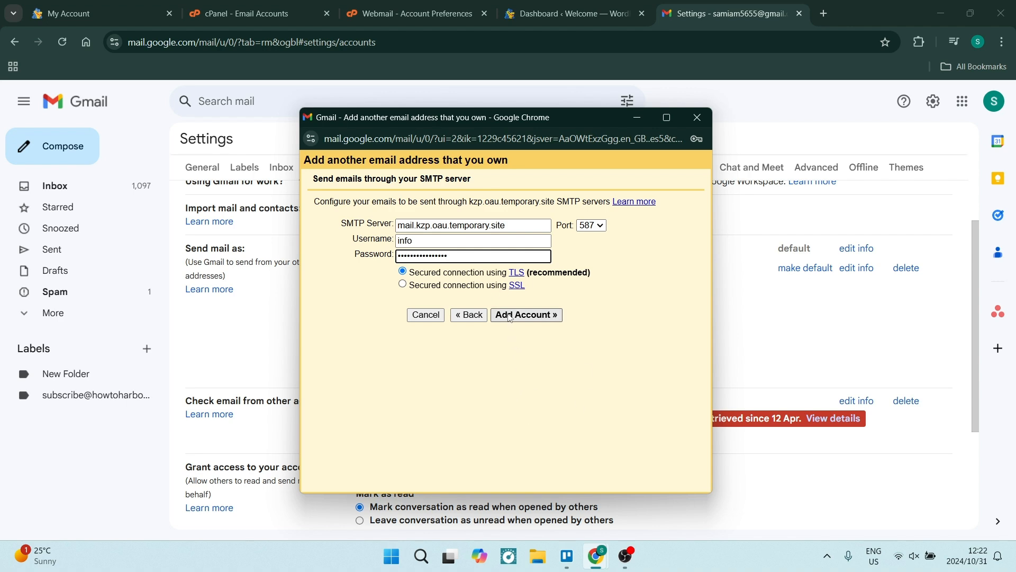
left_click(525, 317)
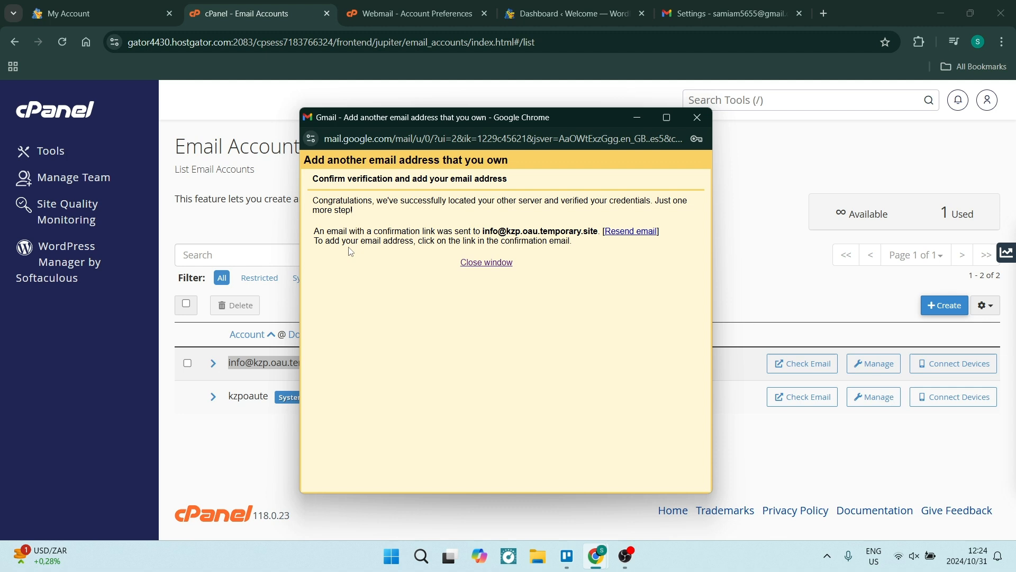
mouse_move(493, 273)
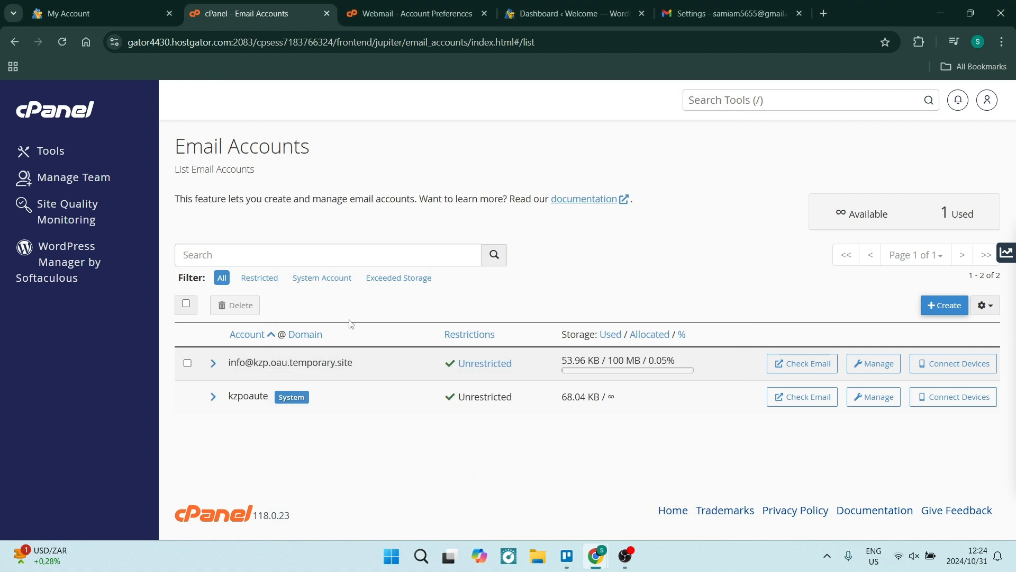
mouse_move(488, 391)
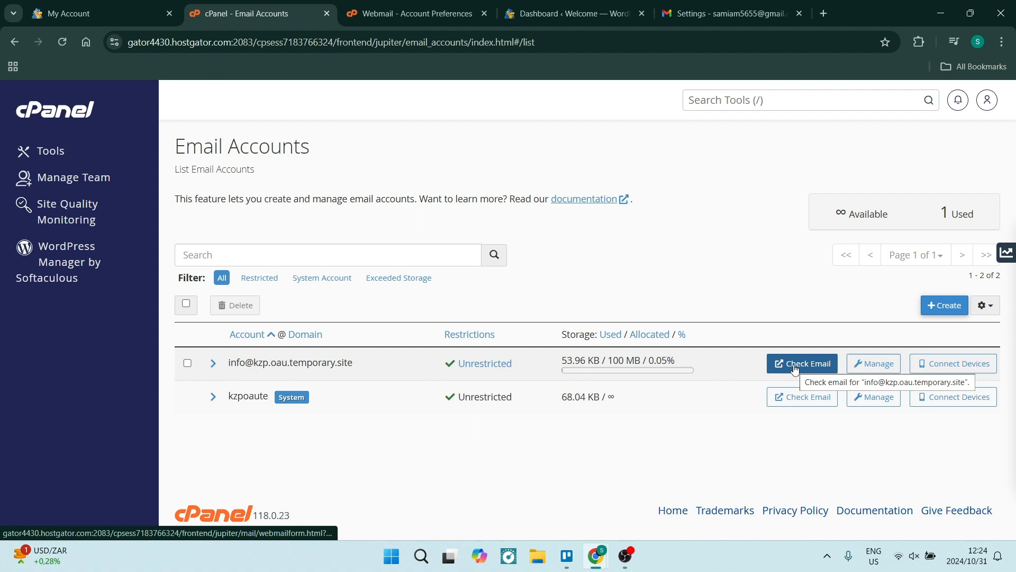
left_click(802, 363)
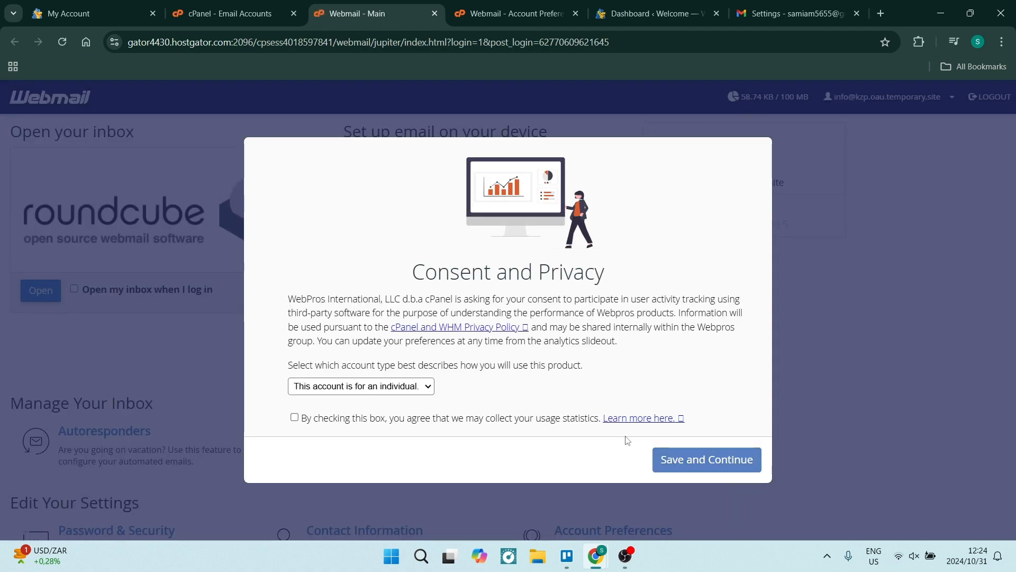
Dismiss the consent prompt, open Roundcube, and read the Gmail Confirmation email.
left_click(706, 458)
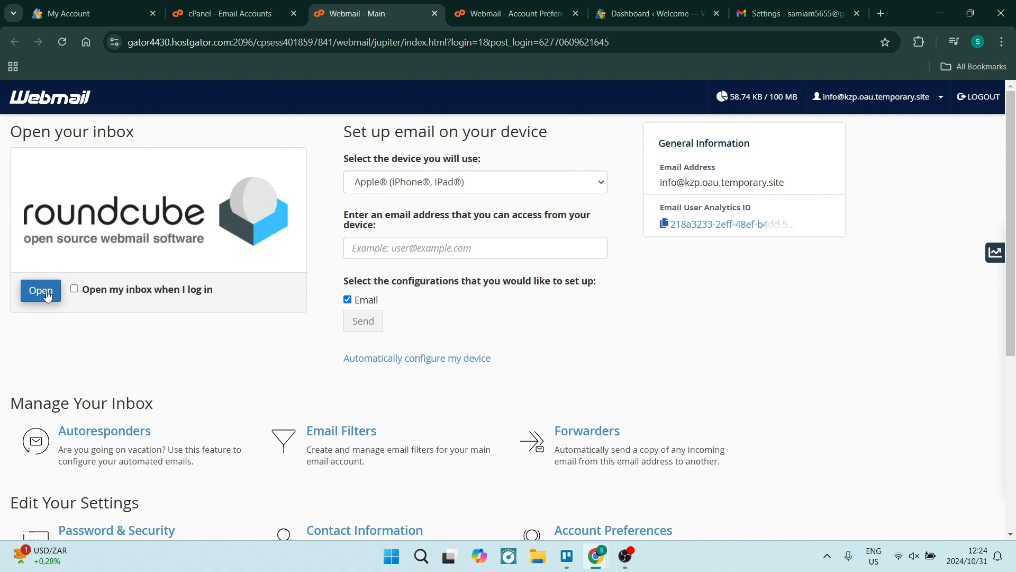
left_click(40, 291)
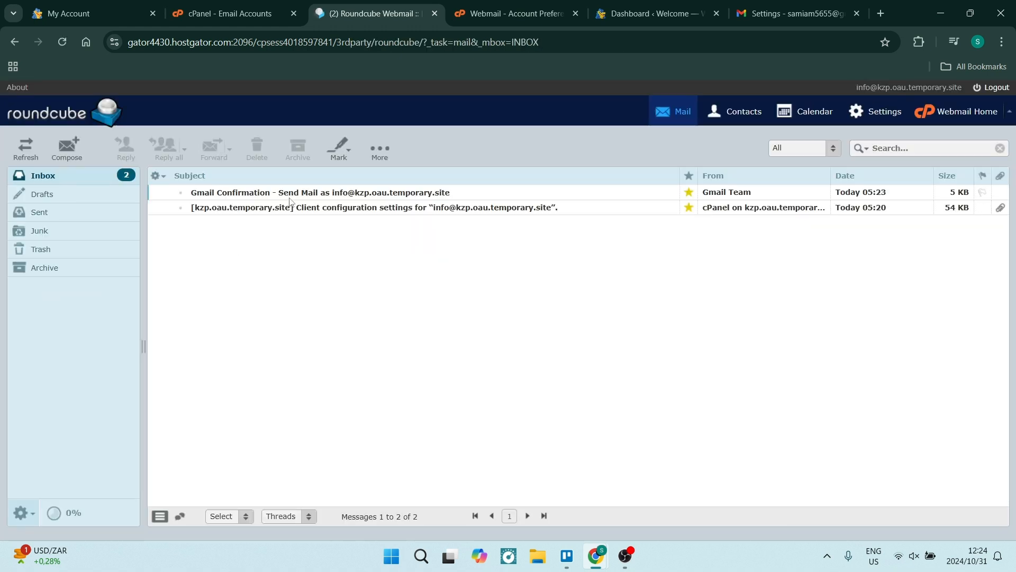
left_click(329, 192)
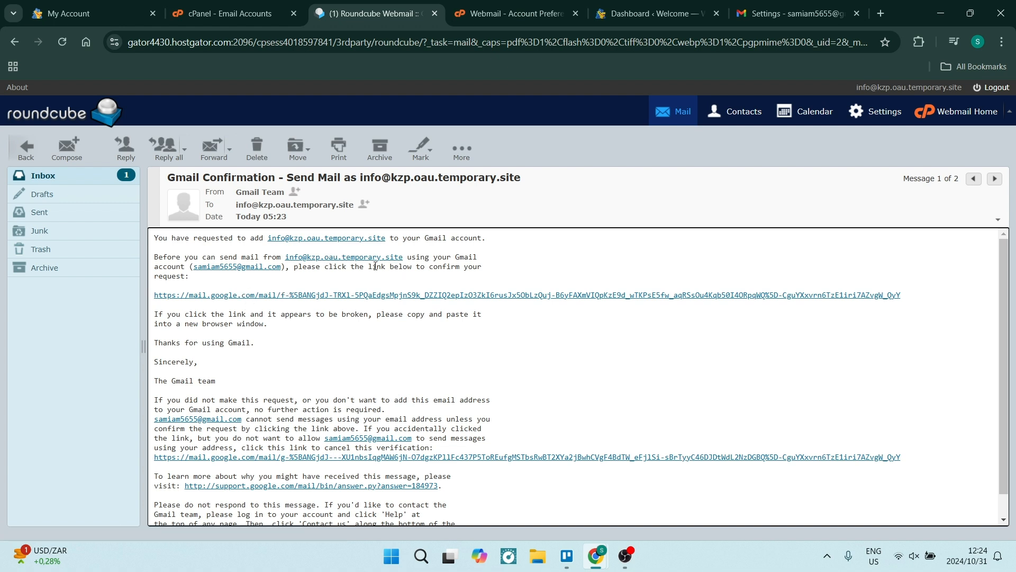
mouse_move(361, 280)
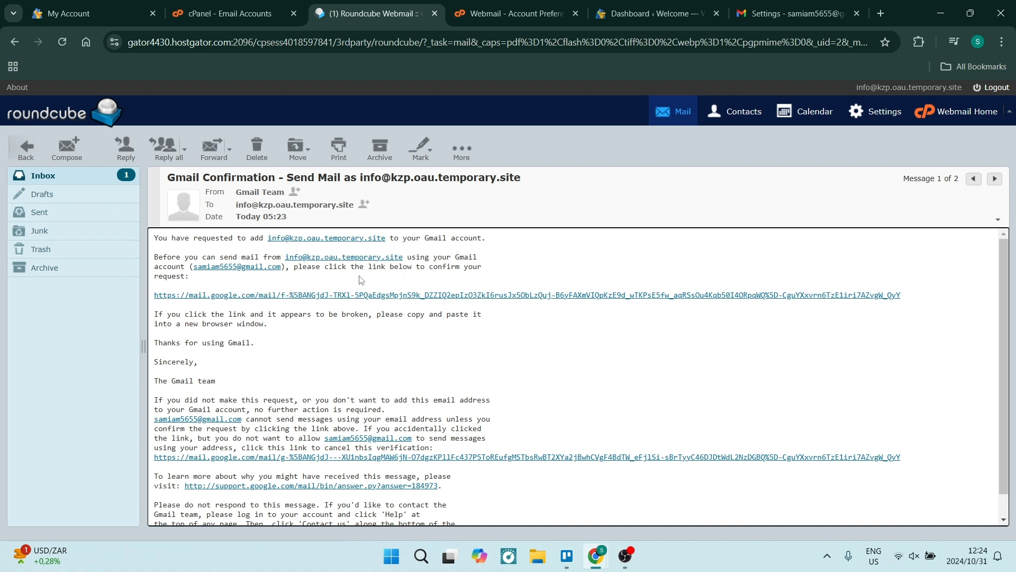
mouse_move(318, 297)
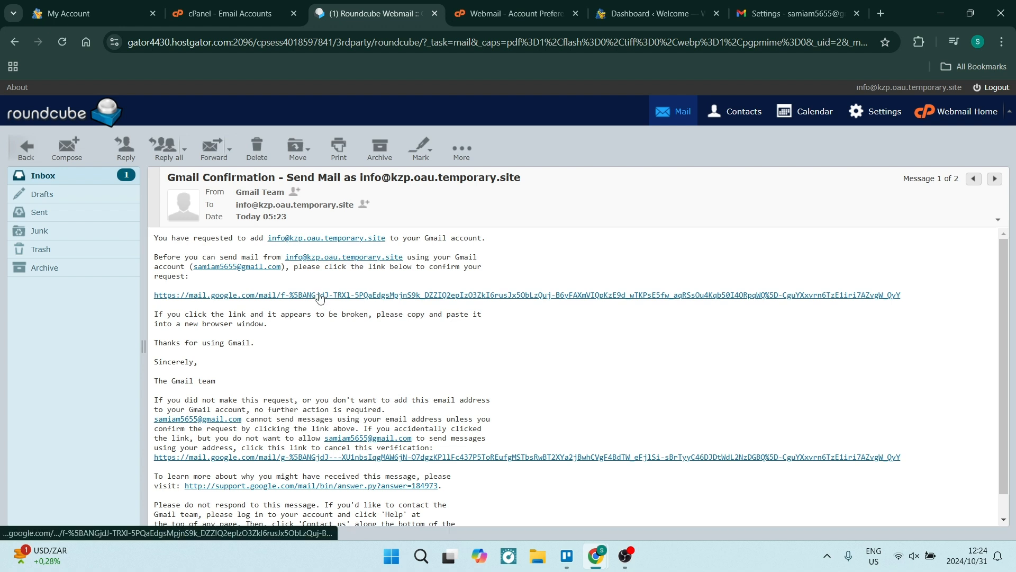
left_click(317, 295)
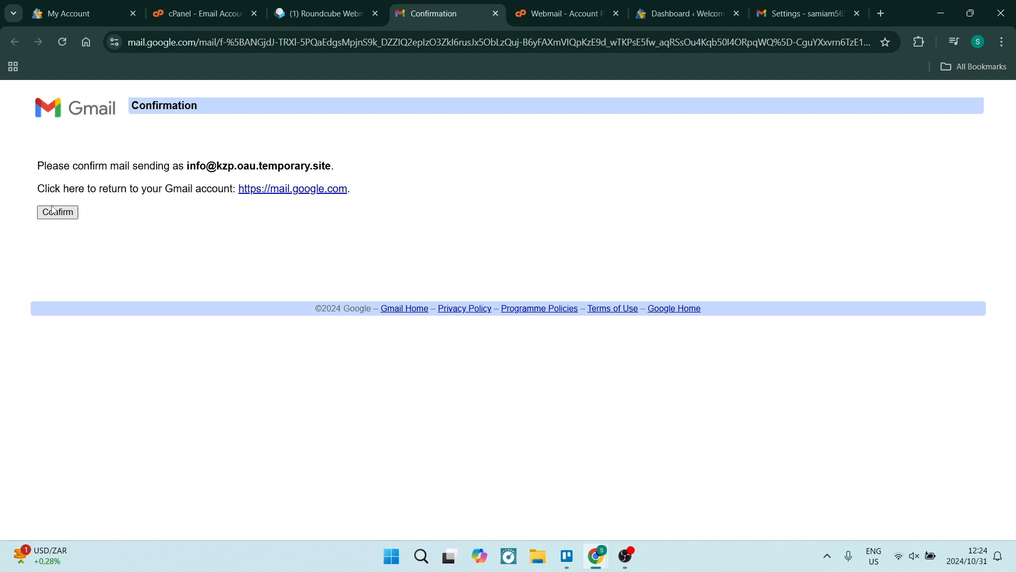
left_click(58, 212)
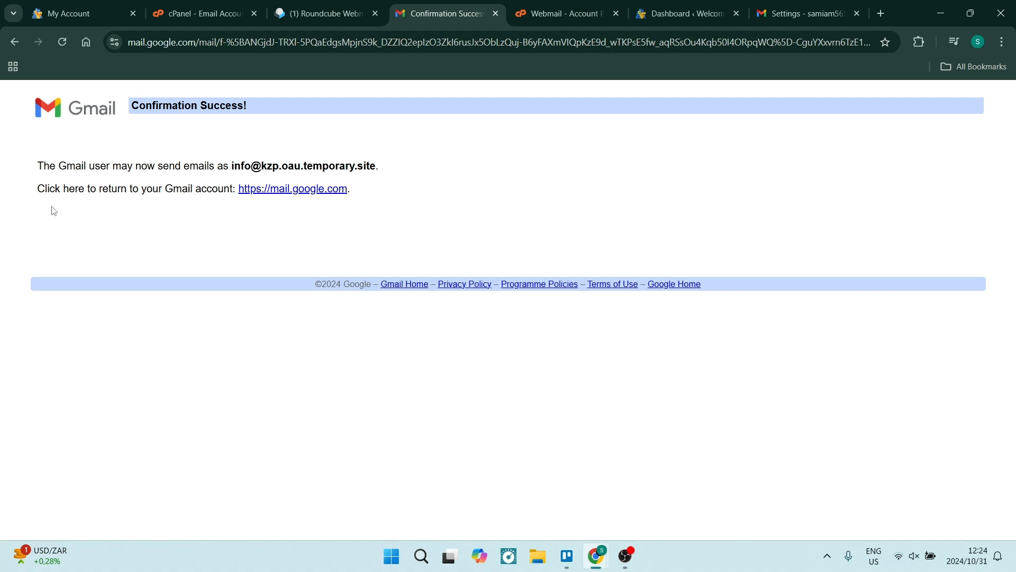
mouse_move(205, 12)
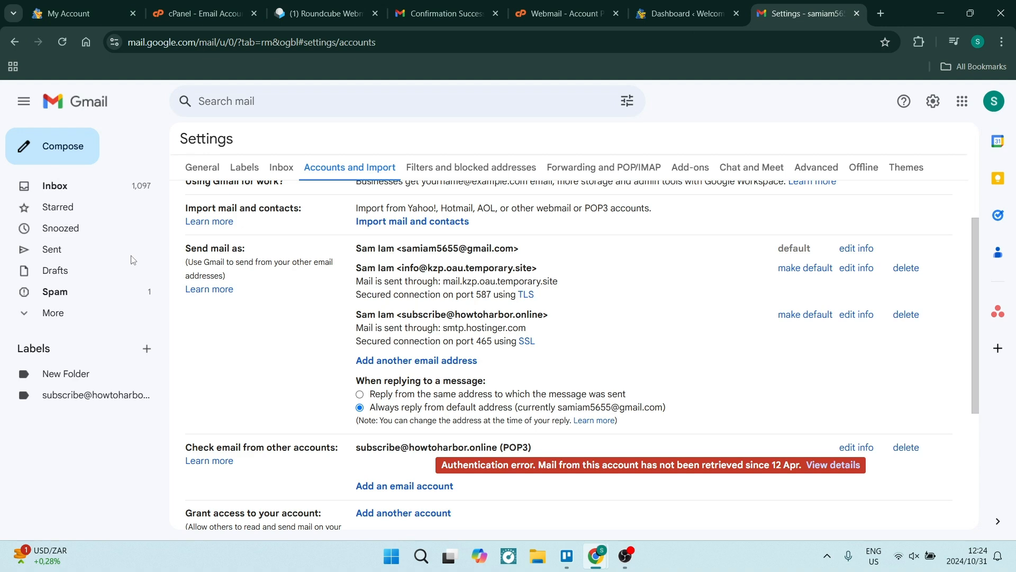
Go back to the Gmail inbox from the left sidebar.
left_click(55, 186)
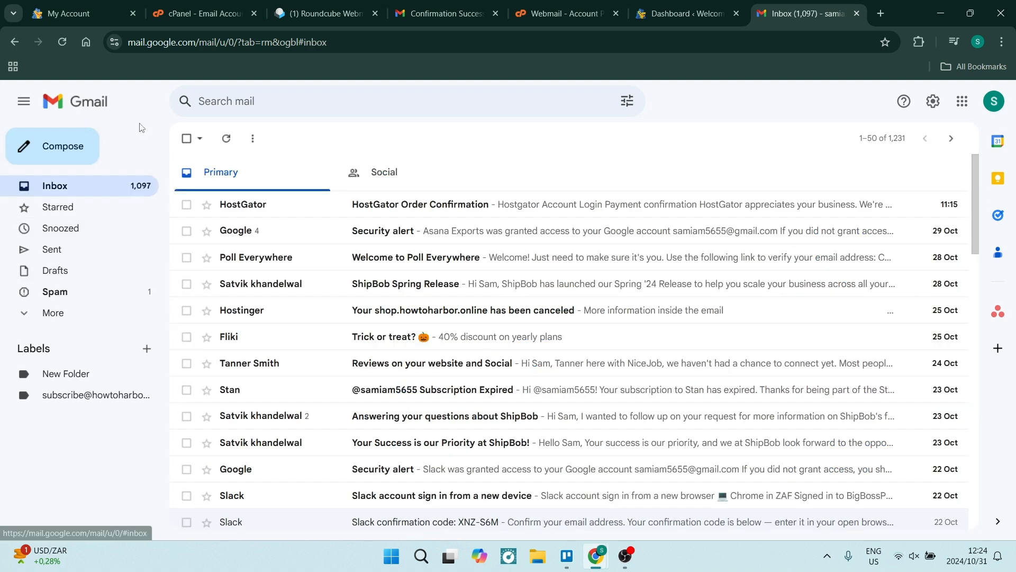
mouse_move(356, 301)
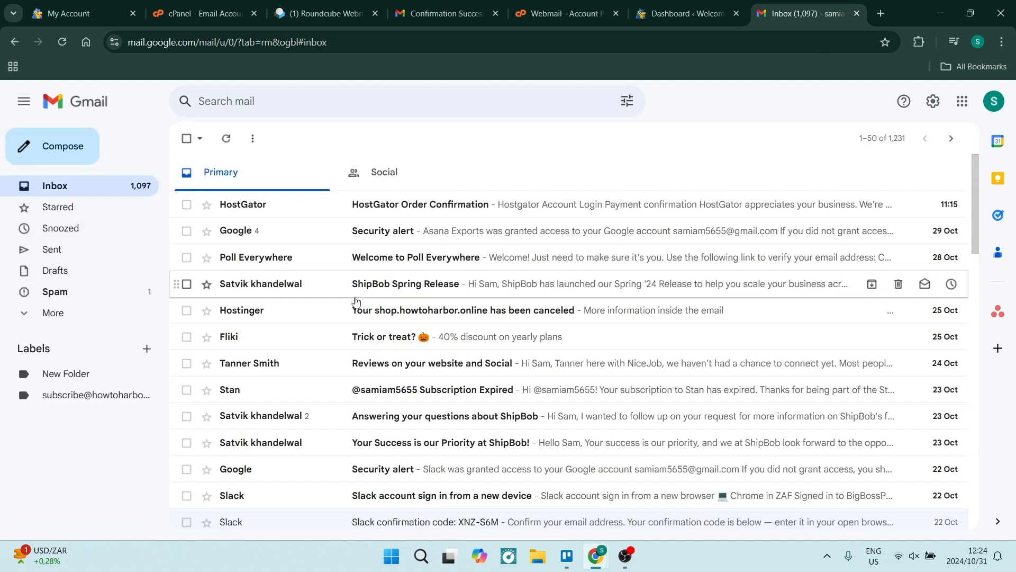
mouse_move(505, 156)
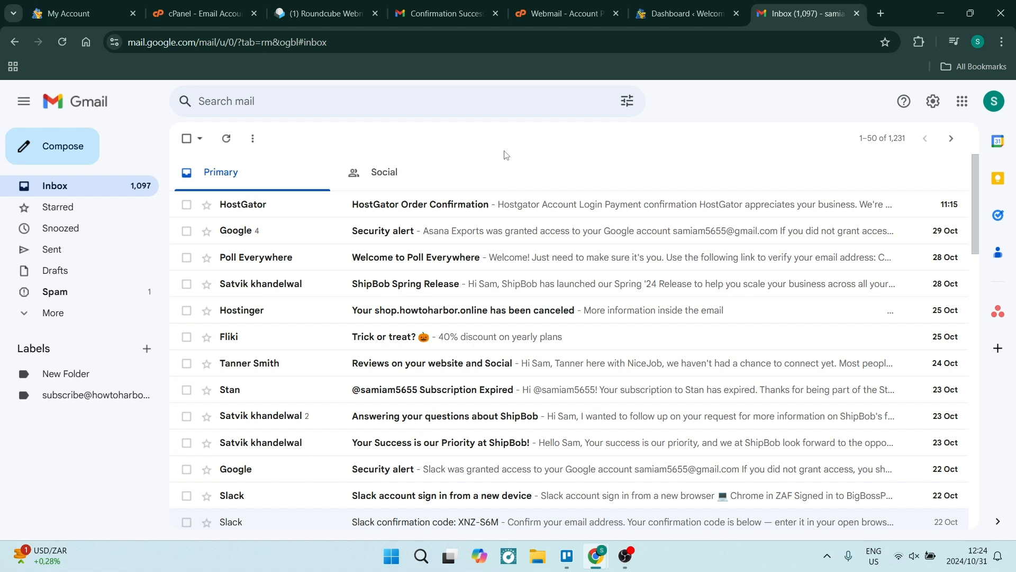
mouse_move(510, 156)
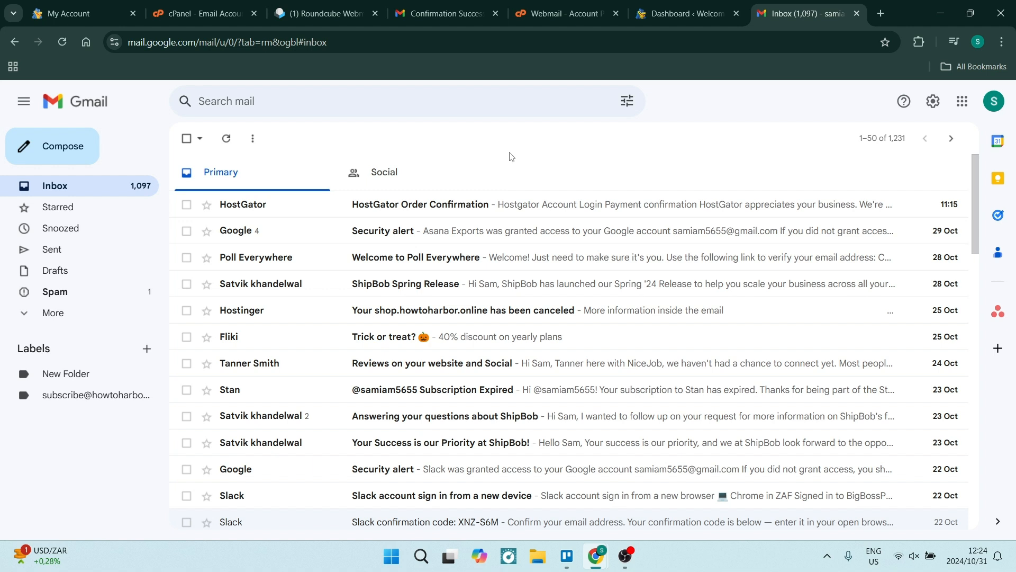